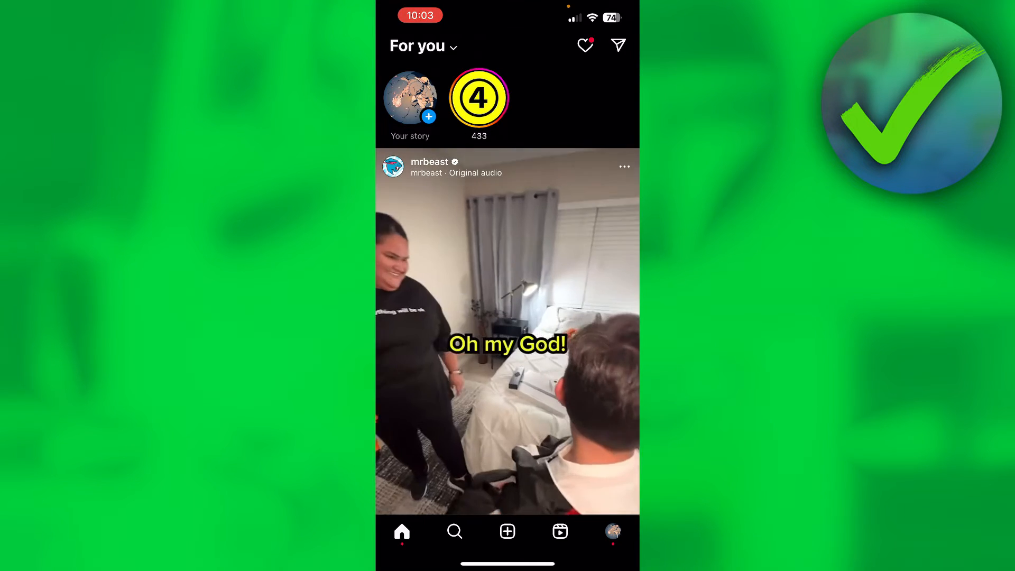
# - Long-press the YouTube link in the comment screenshot to show its preview and options menu
pyautogui.click(611, 531)
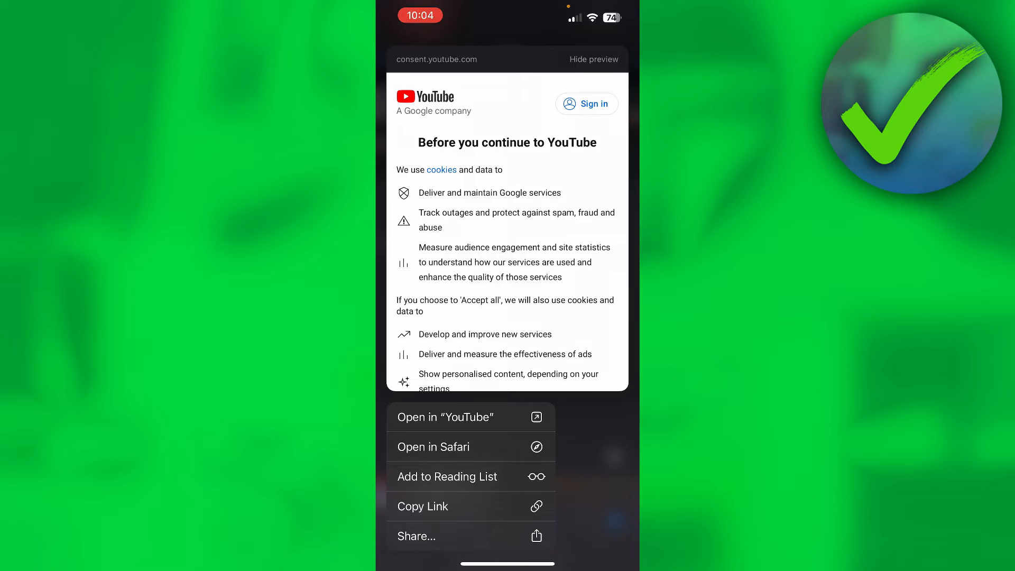
pyautogui.click(445, 417)
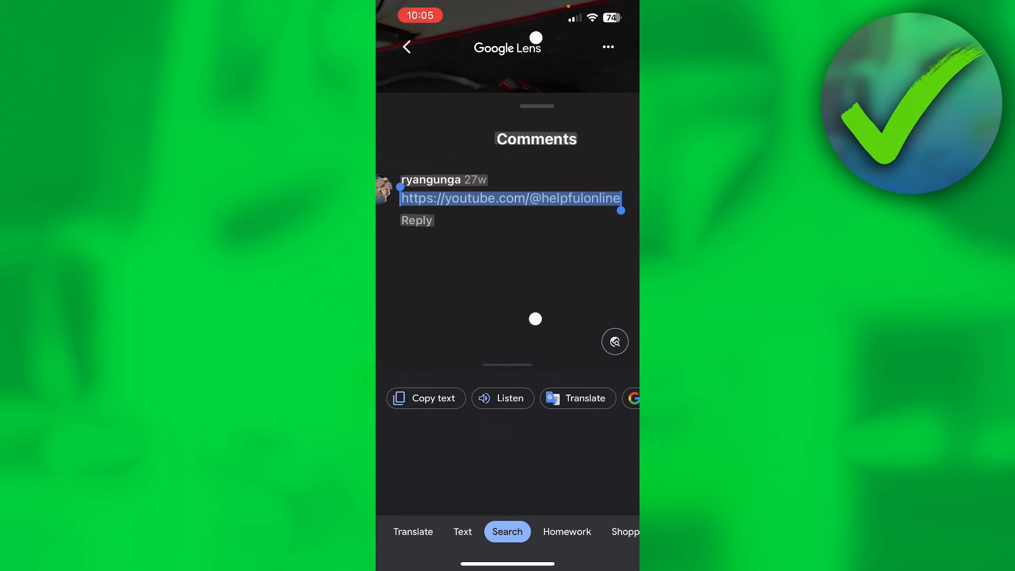
pyautogui.click(425, 398)
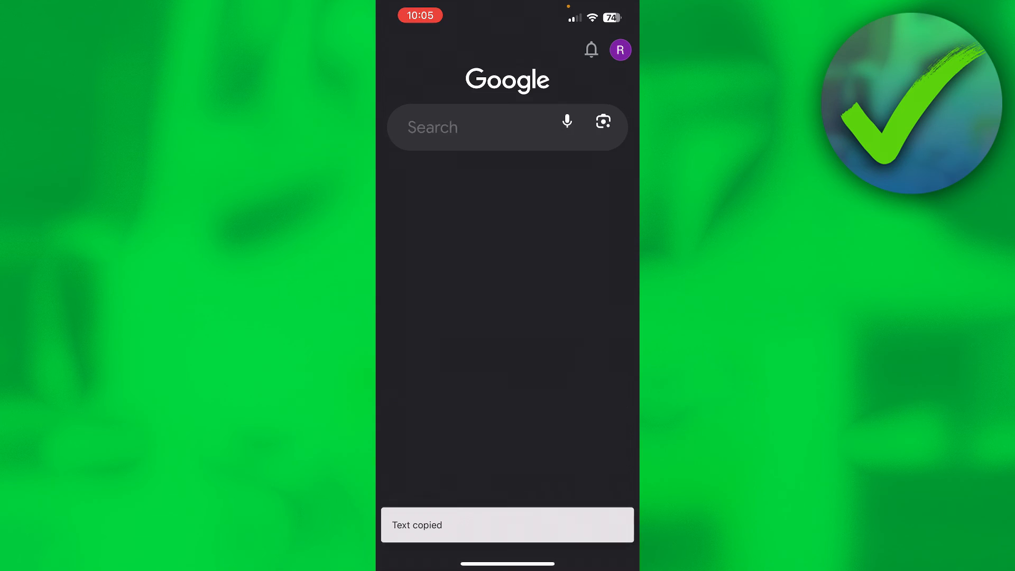
pyautogui.click(507, 127)
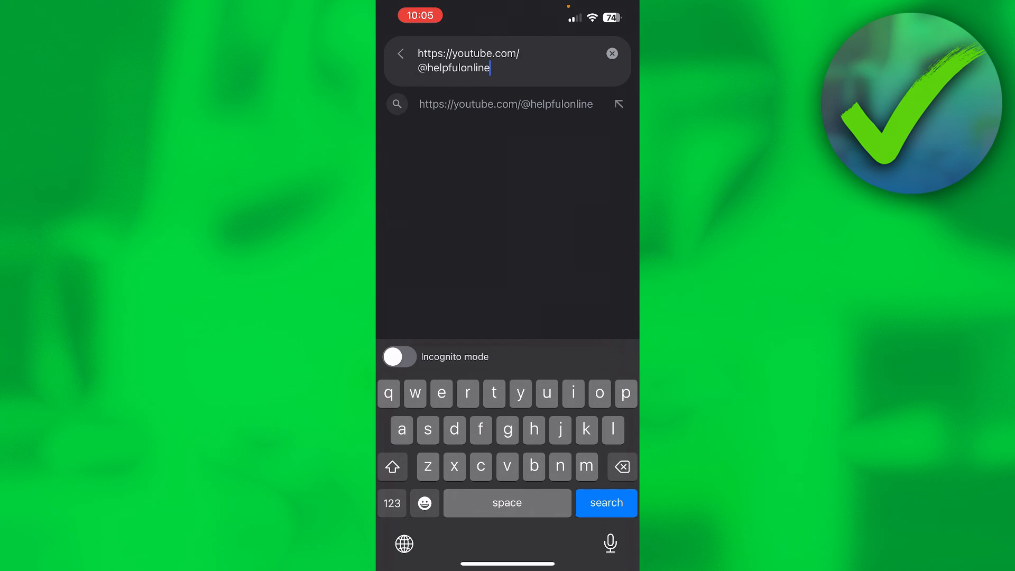
pyautogui.click(605, 502)
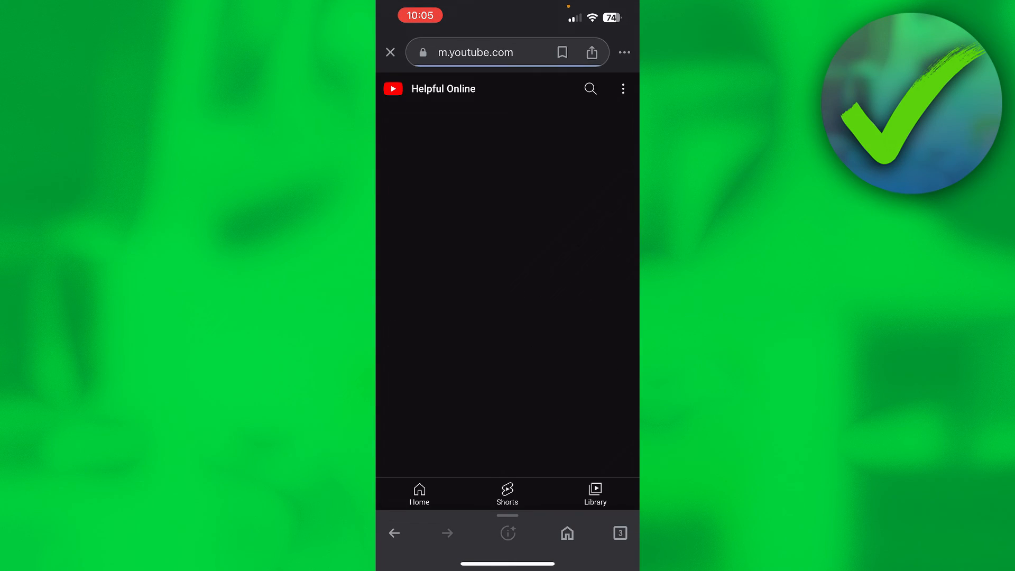